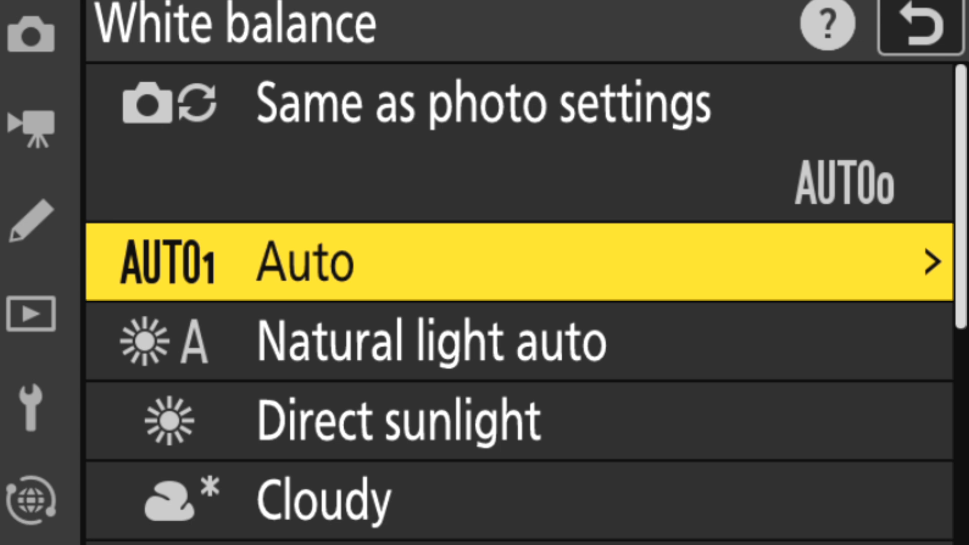
- Scroll through the Sekonic C-7000 page and move the camera menu to the Cloudy white balance option
{"action": "scroll", "scroll_direction": "down", "scroll_amount": 3}
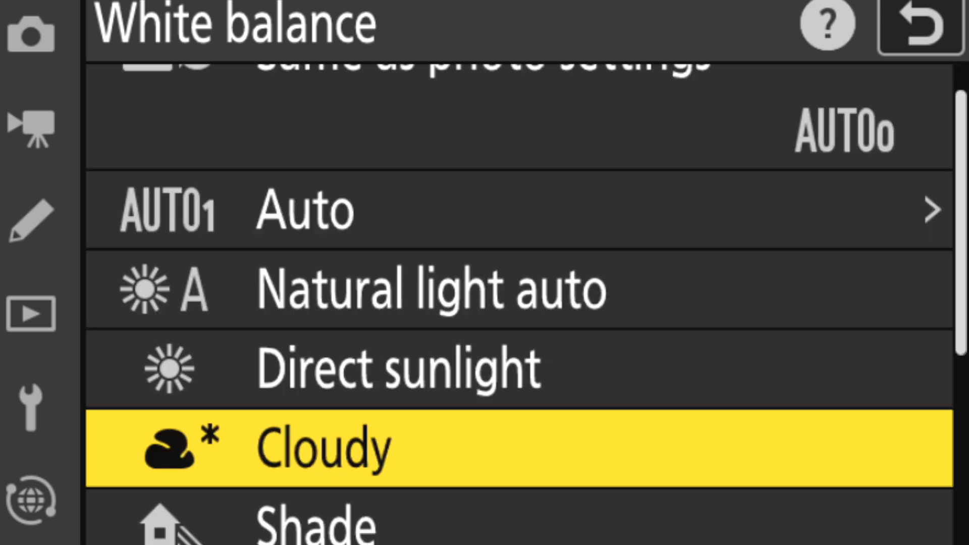
{"action": "scroll", "scroll_direction": "down", "scroll_amount": 3}
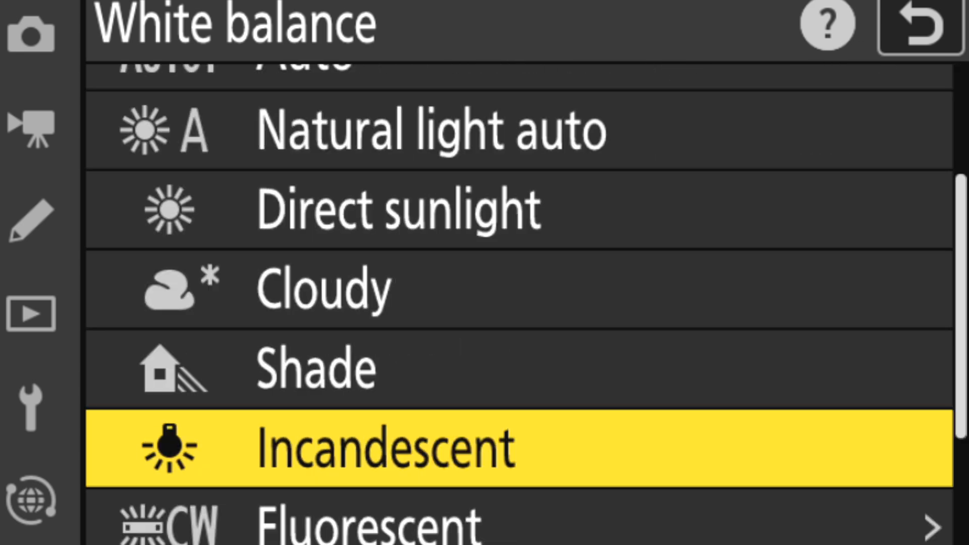
{"action": "scroll", "scroll_direction": "down", "scroll_amount": 3}
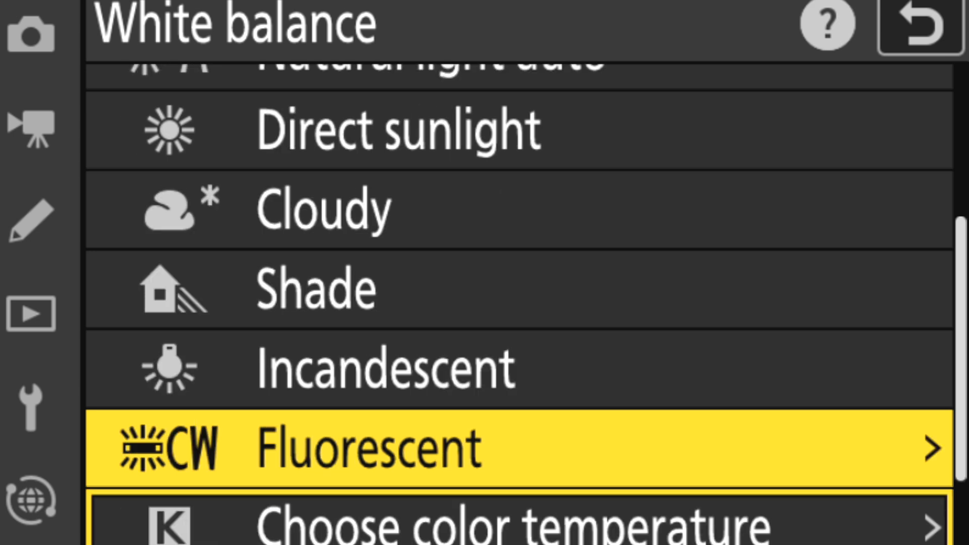
{"action": "key", "text": "Up"}
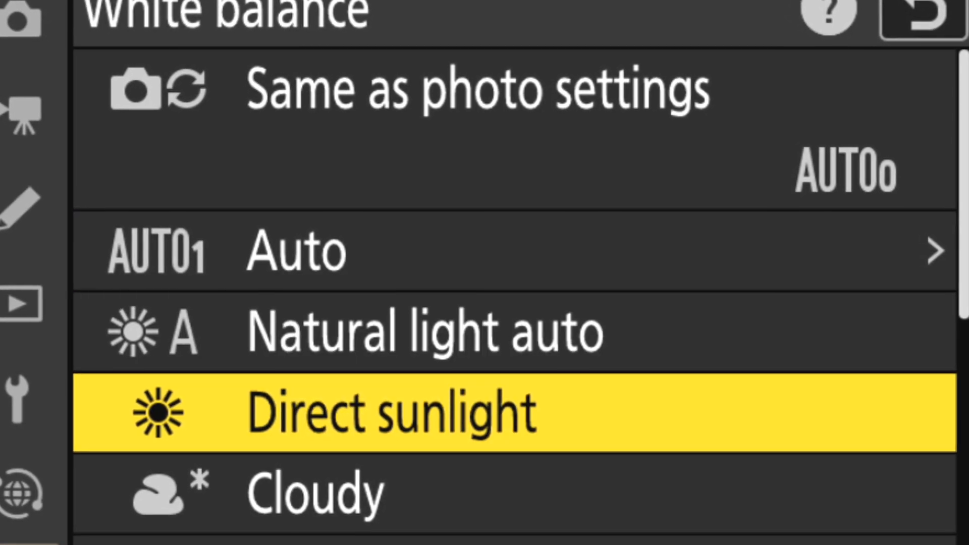
{"action": "key", "text": "Down"}
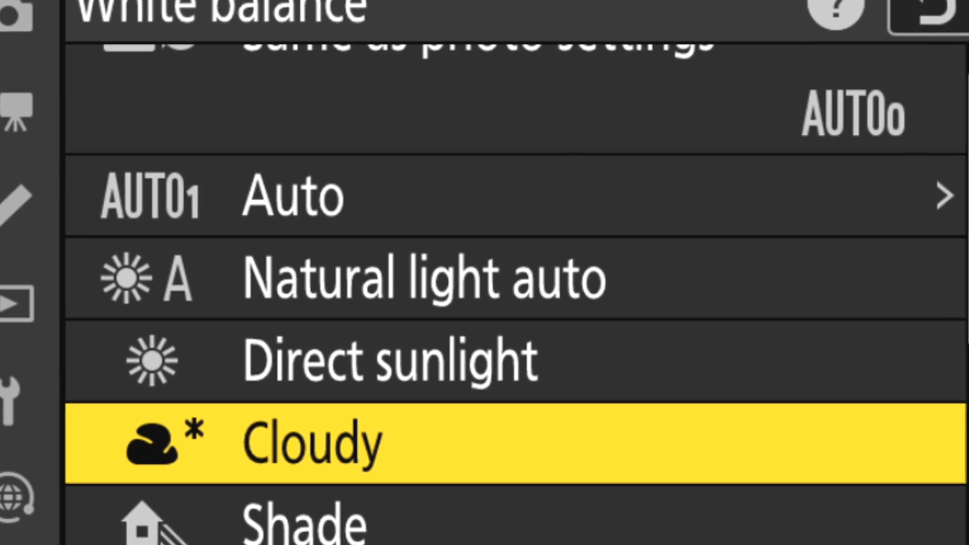
{"action": "scroll", "scroll_direction": "down", "scroll_amount": 3}
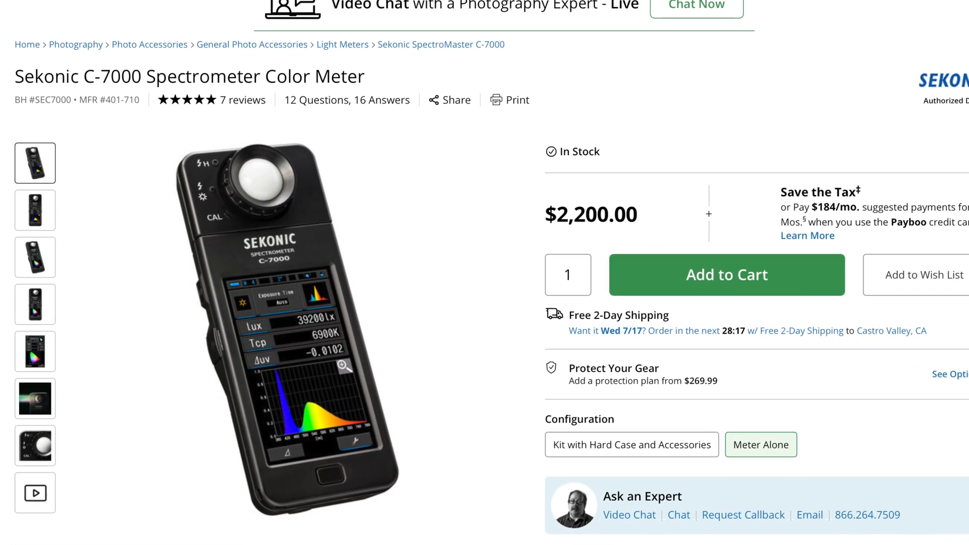
{"action": "scroll", "scroll_direction": "down", "scroll_amount": 3}
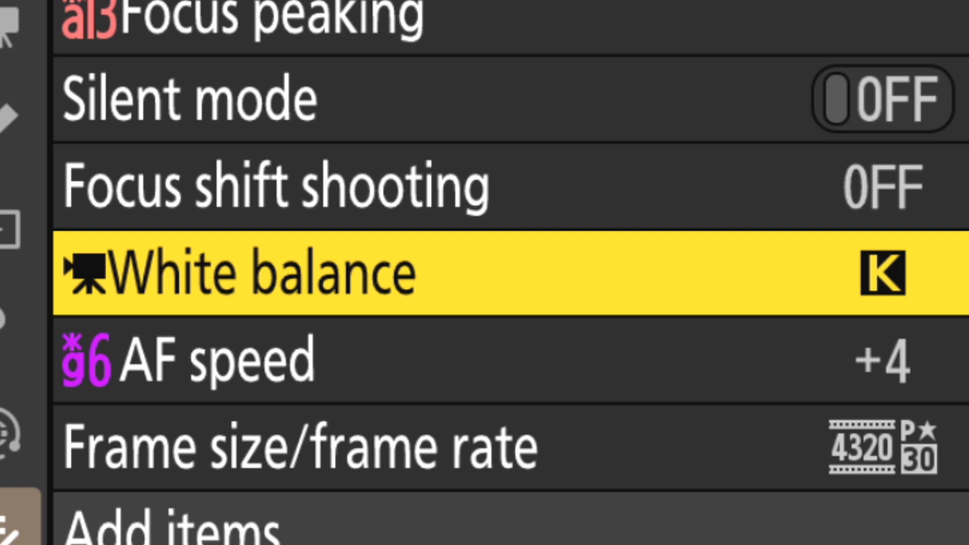
- Change the movie white balance temperature from 6270 K to 5660 K and confirm it
{"action": "left_click", "coordinate": [247, 271]}
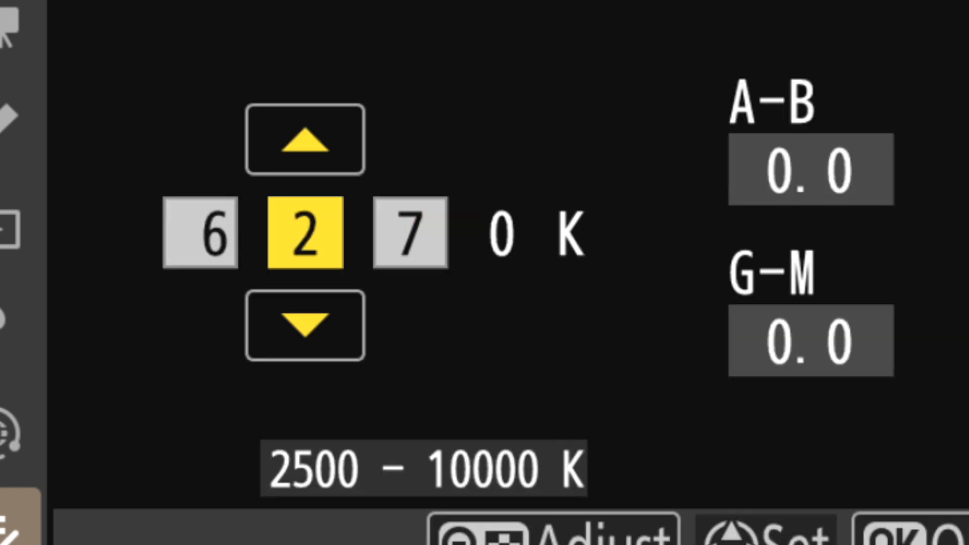
{"action": "left_click", "coordinate": [304, 325]}
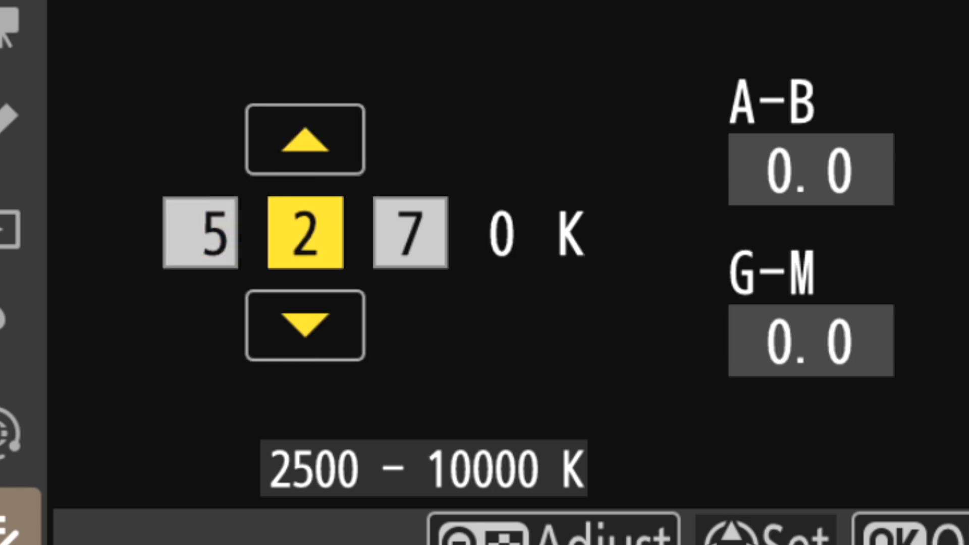
{"action": "left_click", "coordinate": [304, 139]}
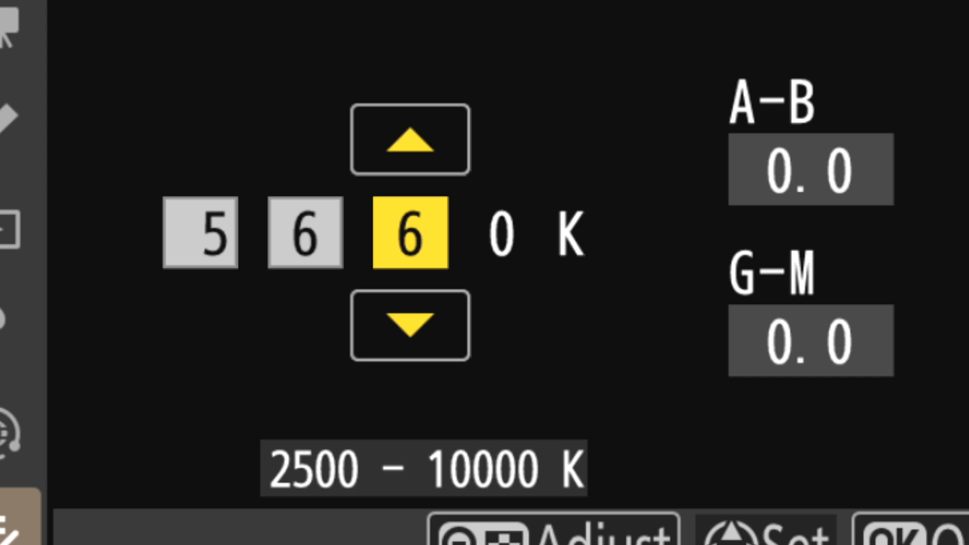
{"action": "left_click", "coordinate": [409, 326]}
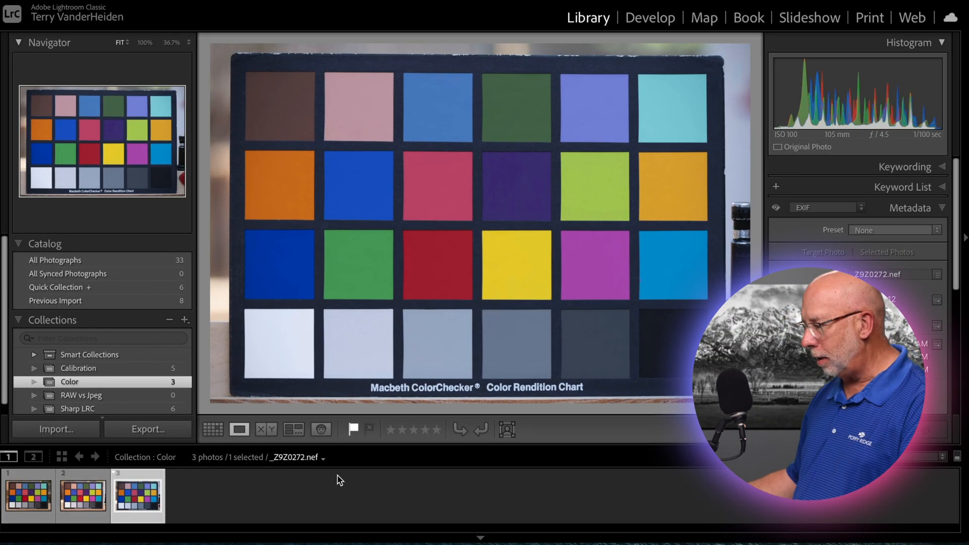
- Show the DSC00003.arw ColorChecker shot large from the Color collection filmstrip
{"action": "left_click", "coordinate": [212, 429]}
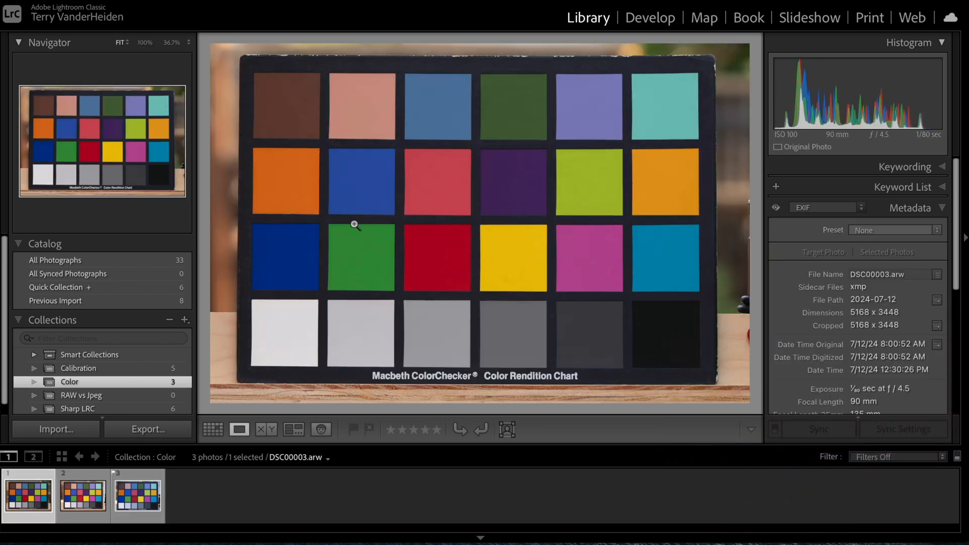
{"action": "left_click", "coordinate": [649, 17]}
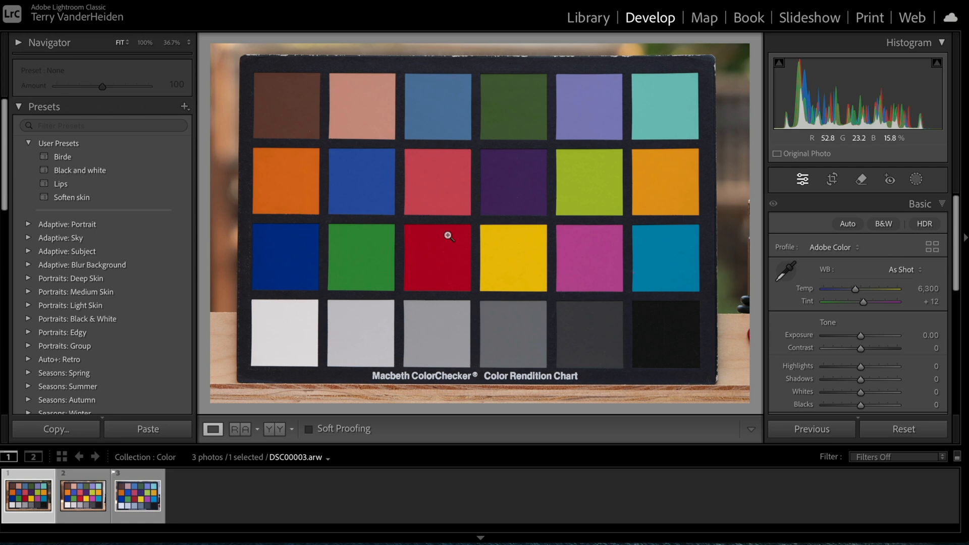
{"action": "mouse_move", "coordinate": [442, 260]}
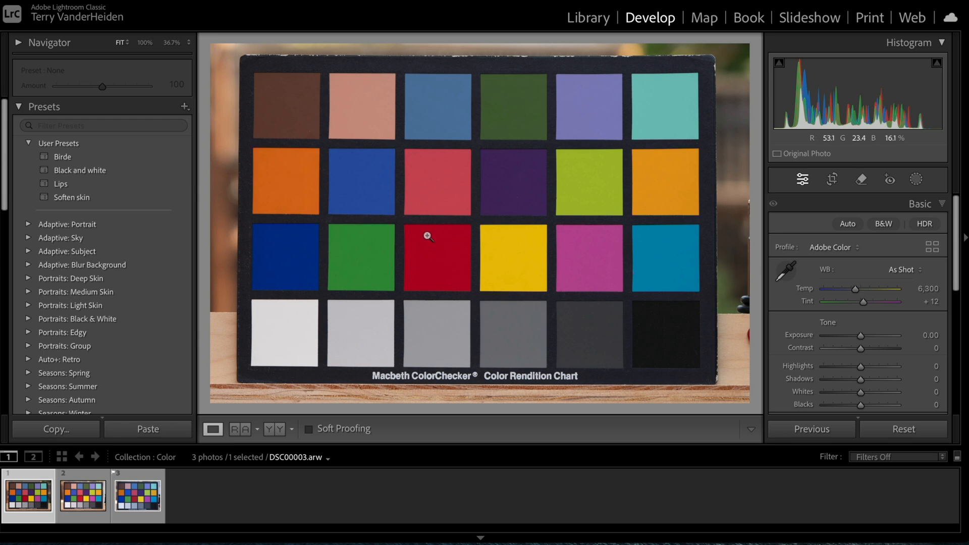
- Show the 1K8A2232.cr3 ColorChecker shot in Develop and read its red patch
{"action": "left_click", "coordinate": [81, 494]}
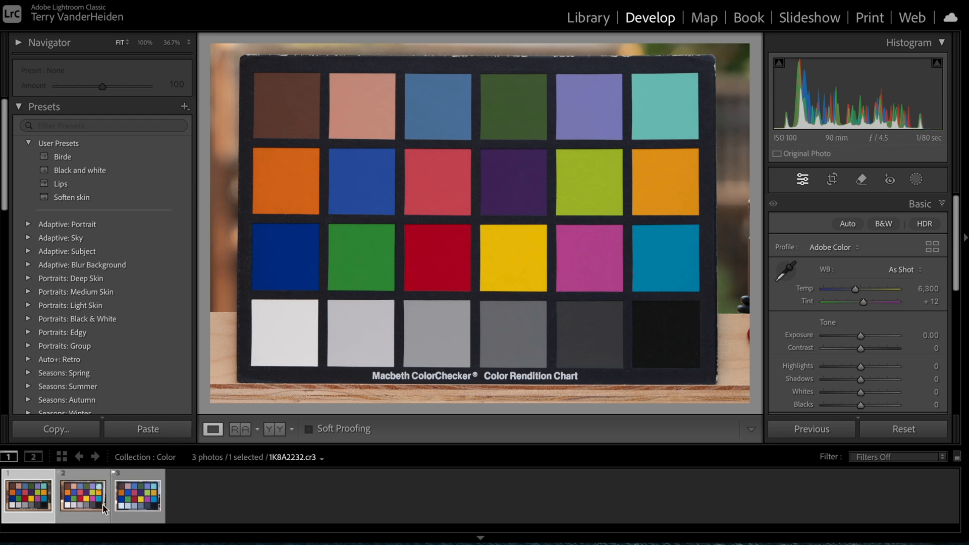
{"action": "left_click", "coordinate": [444, 245]}
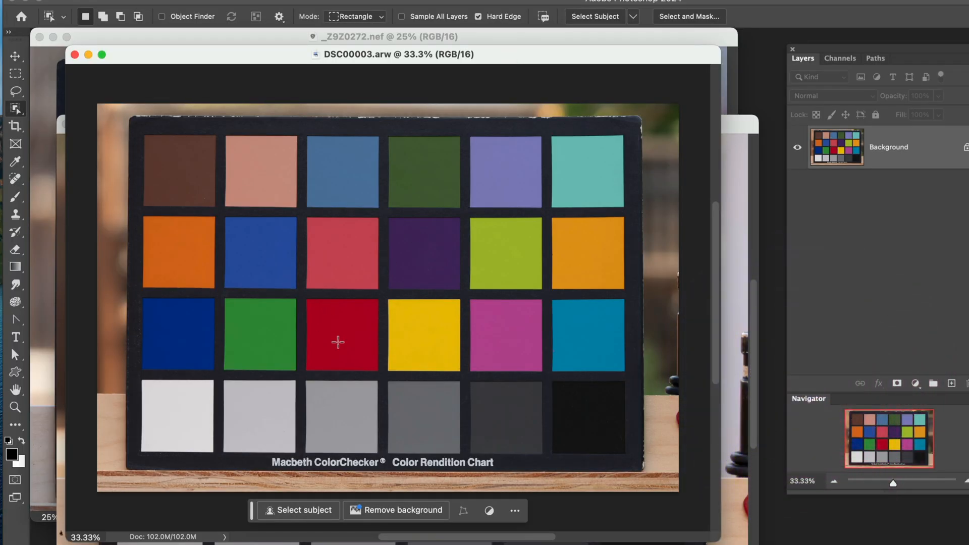
{"action": "mouse_move", "coordinate": [328, 330]}
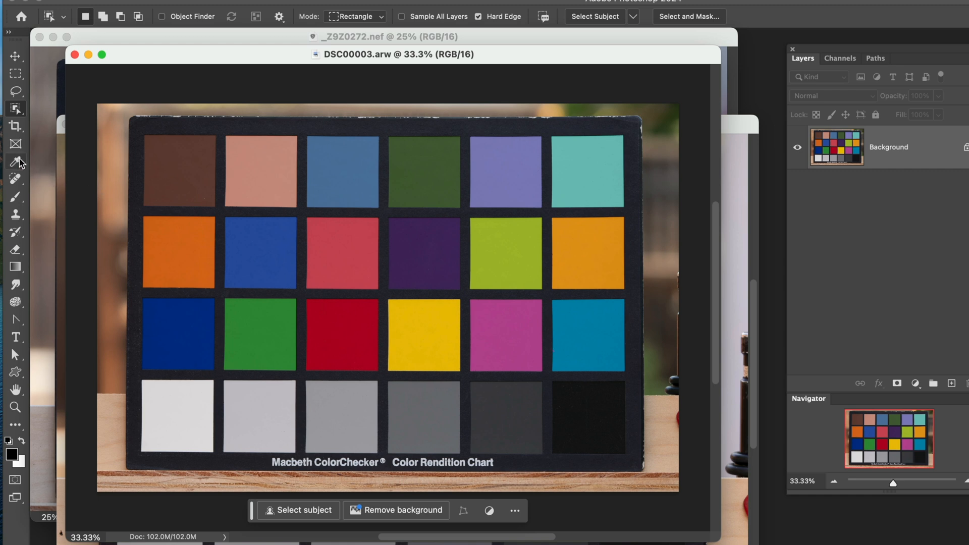
- Choose the Eyedropper and set its sample size to 11 by 11 Average
{"action": "left_click", "coordinate": [16, 163]}
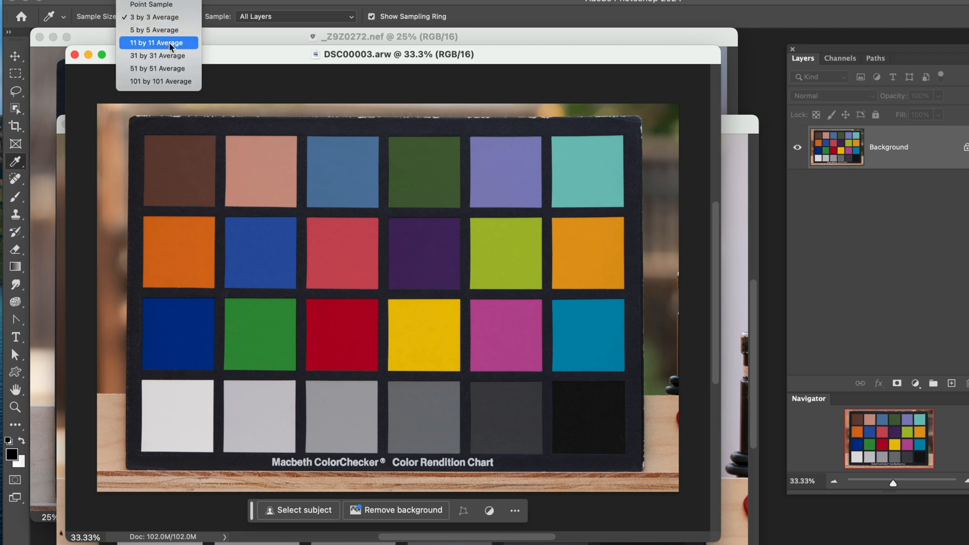
{"action": "left_click", "coordinate": [159, 42]}
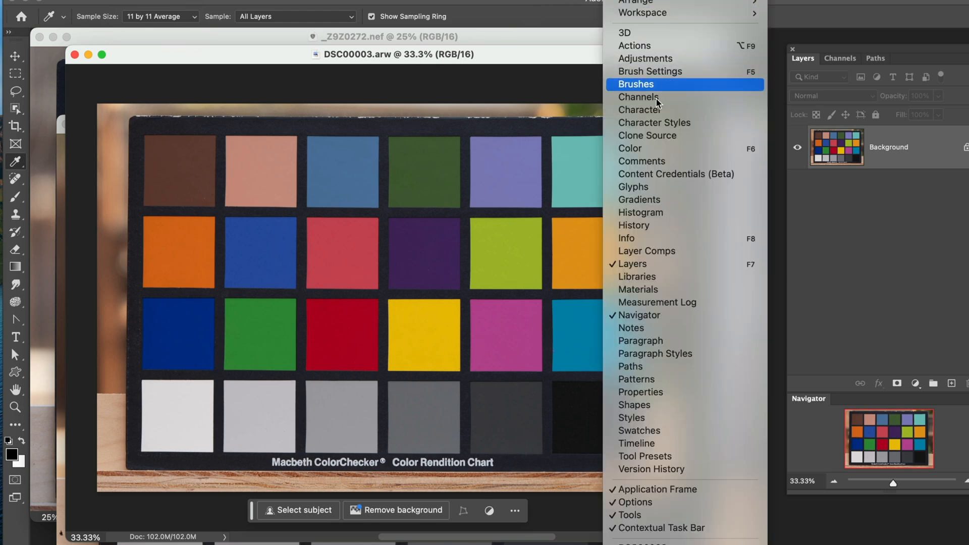
- Show the Info panel to read the sampled RGB of the DSC00003.arw red patch
{"action": "left_click", "coordinate": [626, 238]}
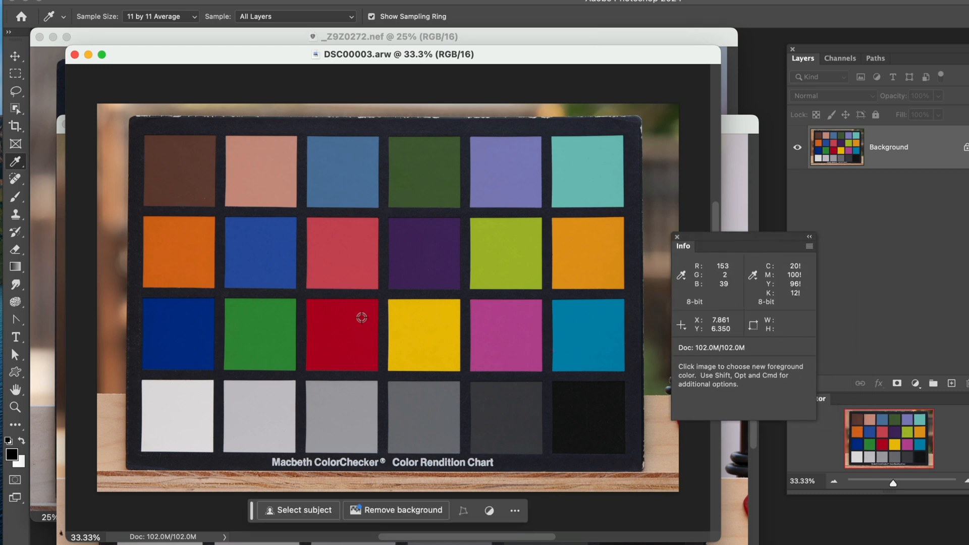
{"action": "mouse_move", "coordinate": [340, 324]}
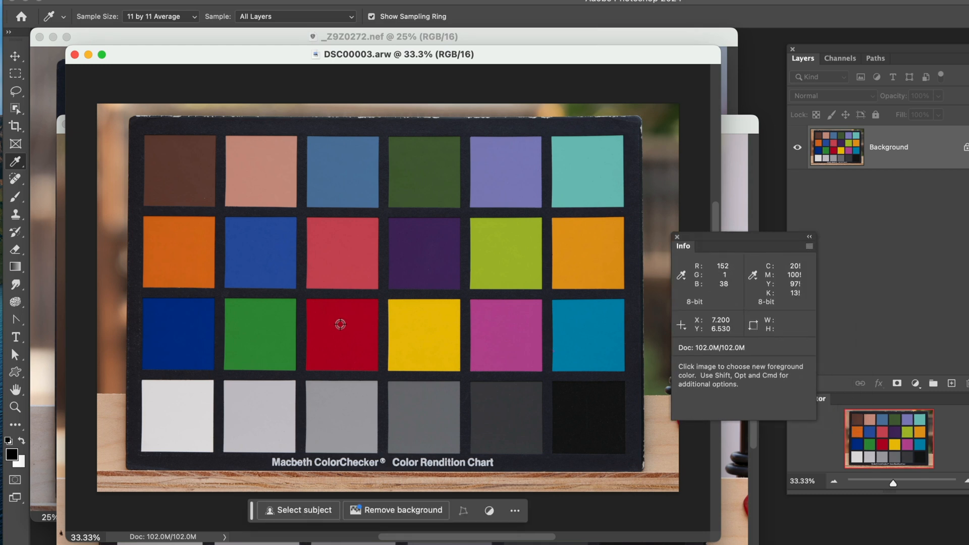
{"action": "mouse_move", "coordinate": [344, 327]}
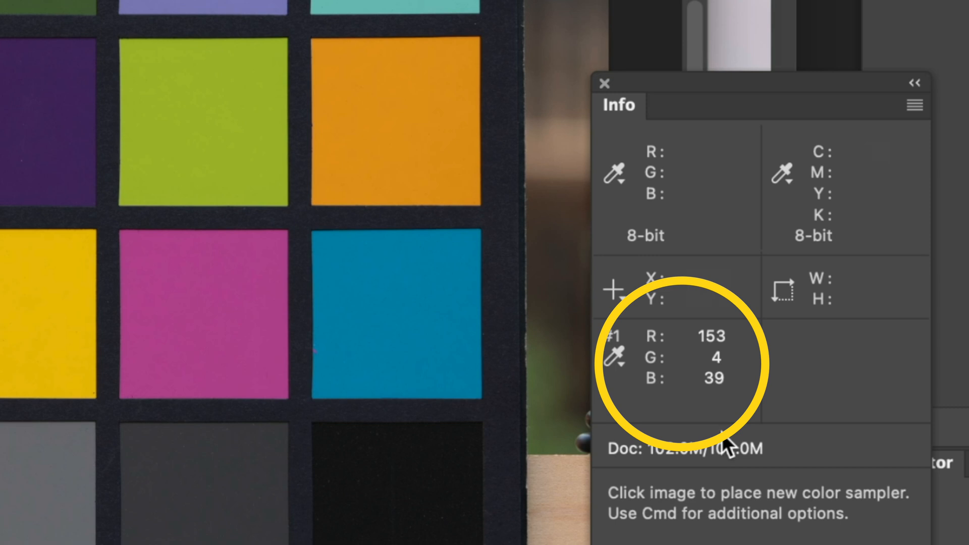
{"action": "mouse_move", "coordinate": [670, 350]}
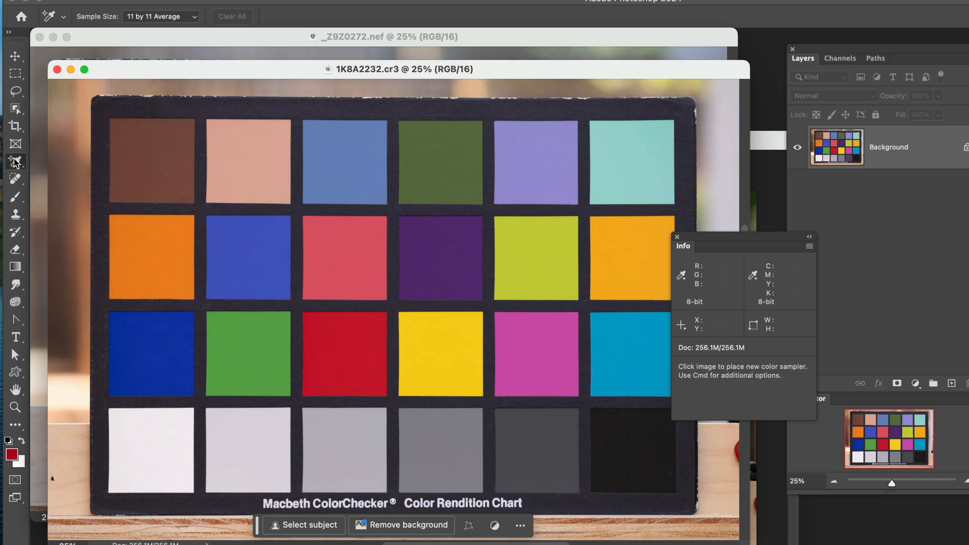
- Place colour sampler #1 on the ARW chart's red patch, reading 153, 4, 39
{"action": "left_click", "coordinate": [372, 319]}
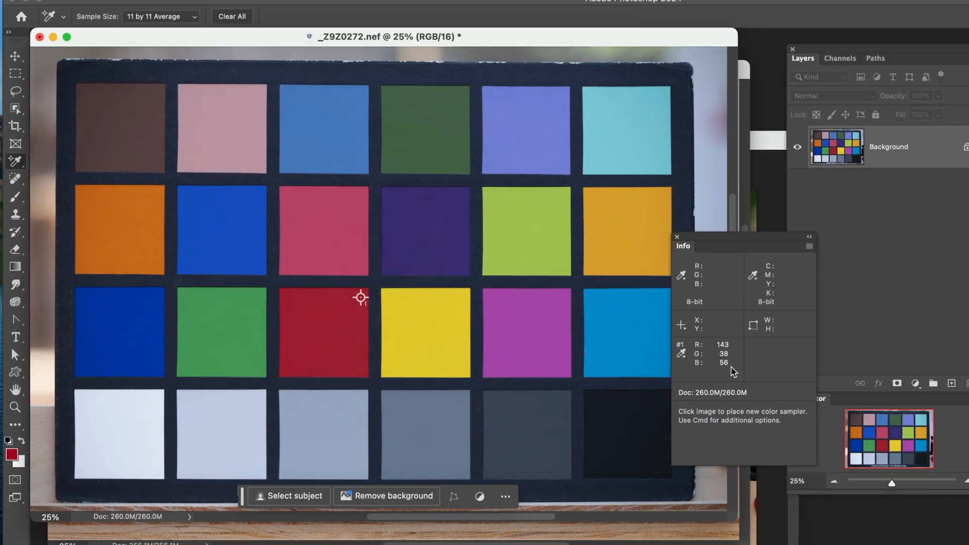
{"action": "mouse_move", "coordinate": [613, 54]}
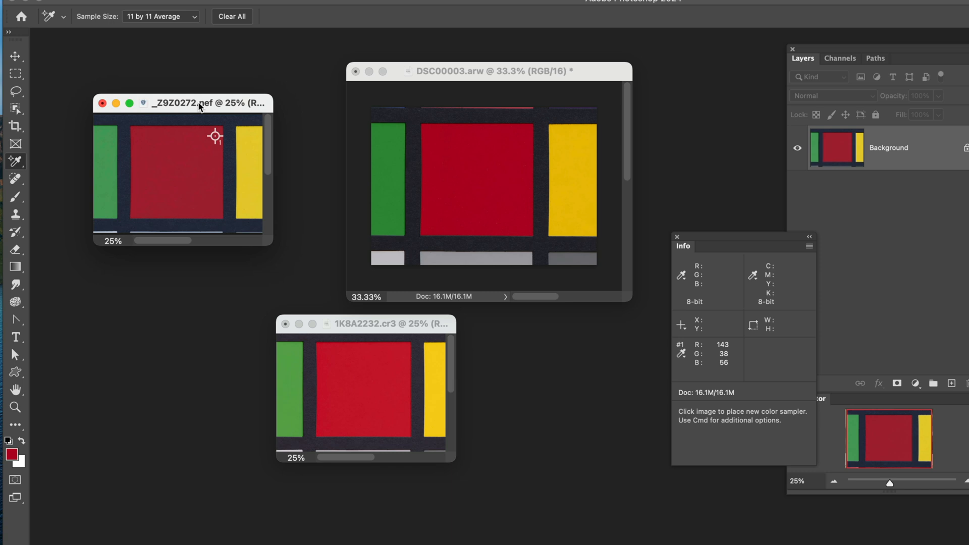
{"action": "mouse_move", "coordinate": [210, 92]}
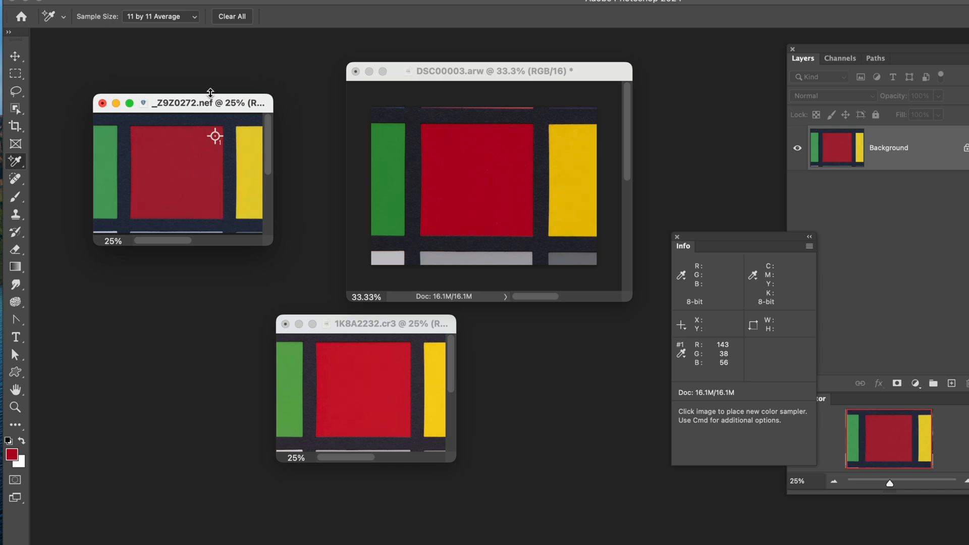
{"action": "mouse_move", "coordinate": [801, 387]}
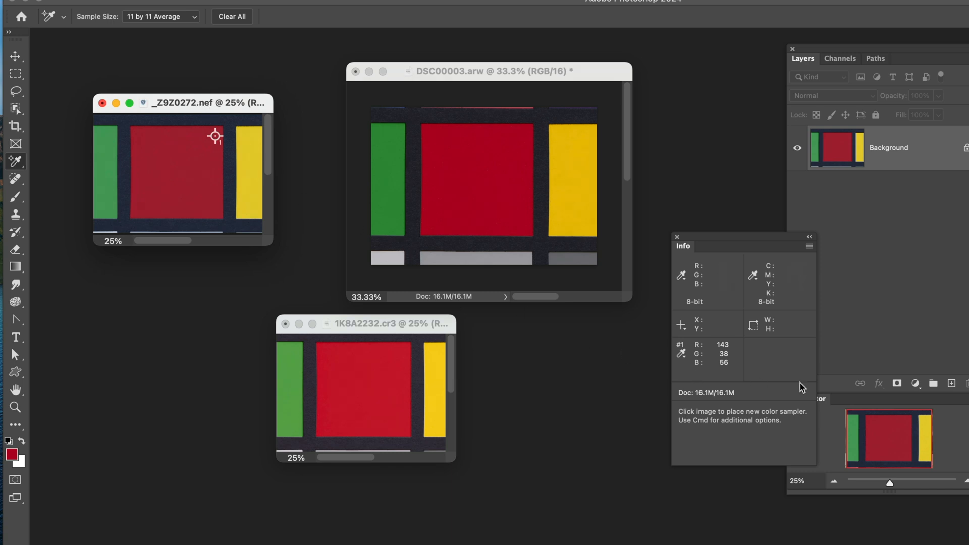
{"action": "mouse_move", "coordinate": [731, 351]}
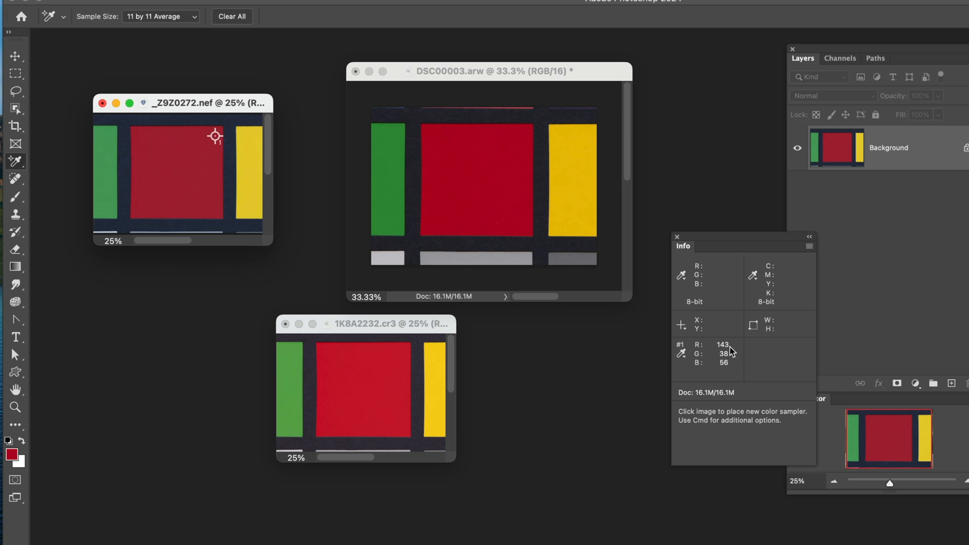
{"action": "mouse_move", "coordinate": [732, 367]}
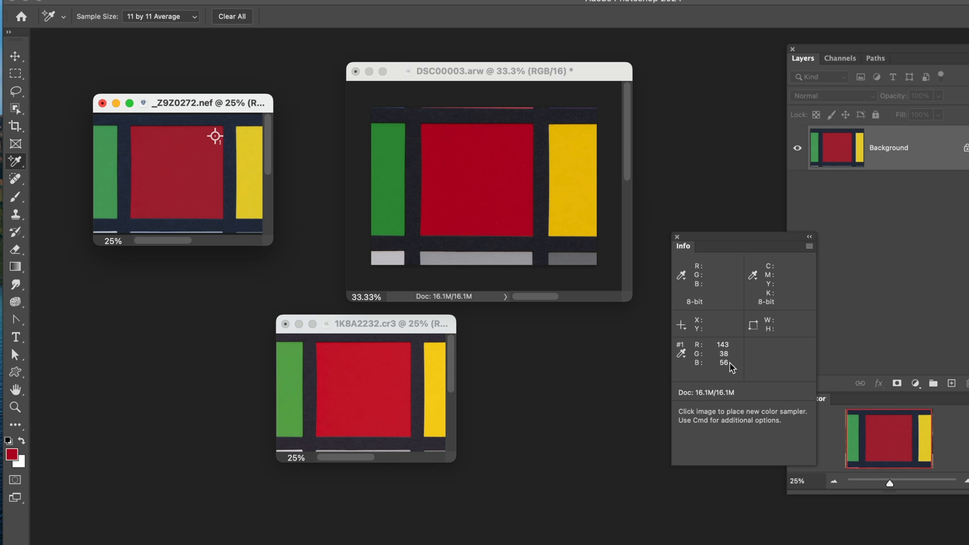
{"action": "mouse_move", "coordinate": [727, 369]}
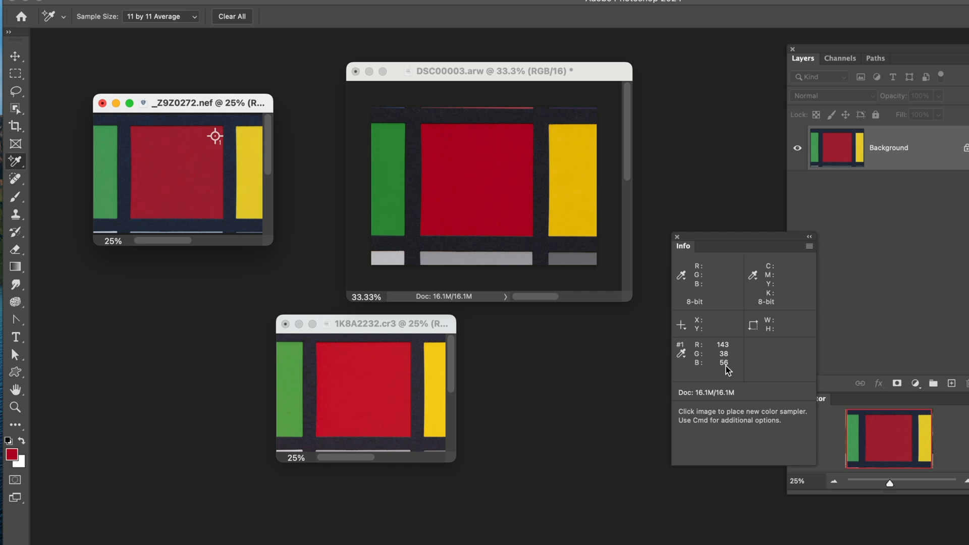
- Cycle the ARW, CR3 and NEF windows forward to compare red-patch readings 152/4/39, 143/38/56 and 172/29/50
{"action": "left_click", "coordinate": [488, 70]}
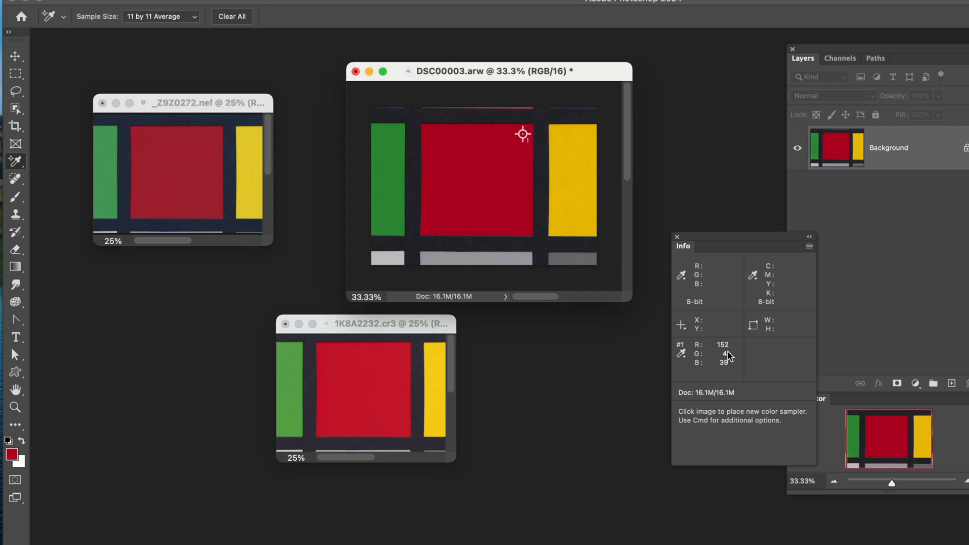
{"action": "mouse_move", "coordinate": [729, 369]}
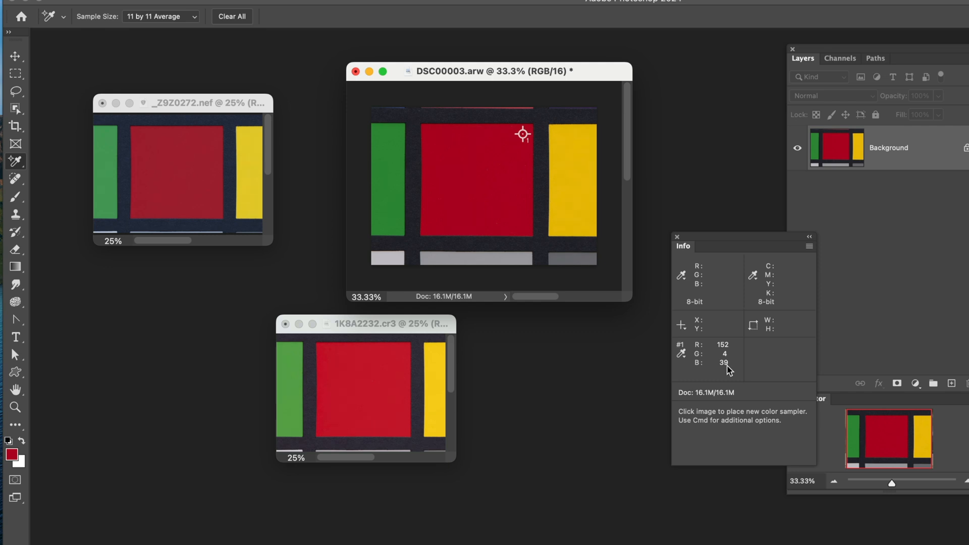
{"action": "mouse_move", "coordinate": [511, 205]}
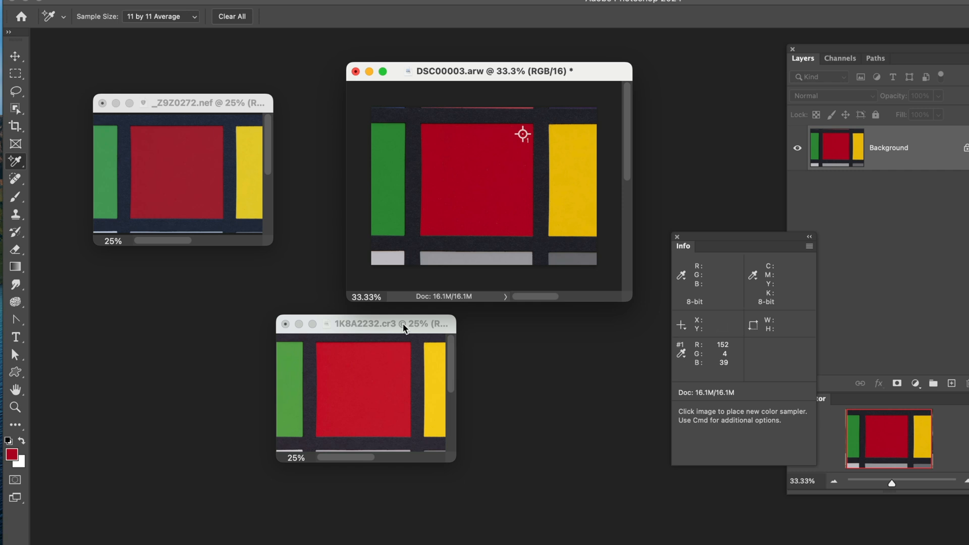
{"action": "left_click", "coordinate": [399, 353]}
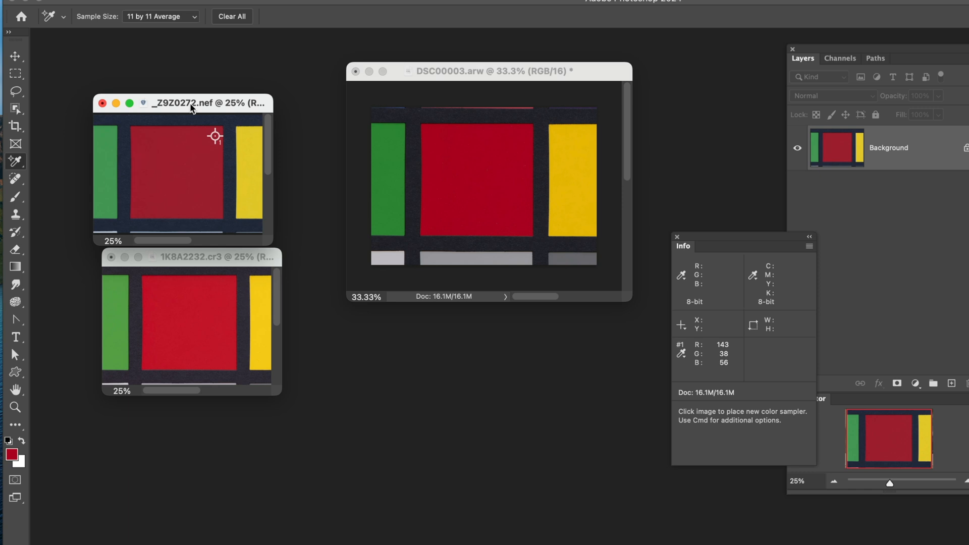
{"action": "left_click", "coordinate": [185, 257]}
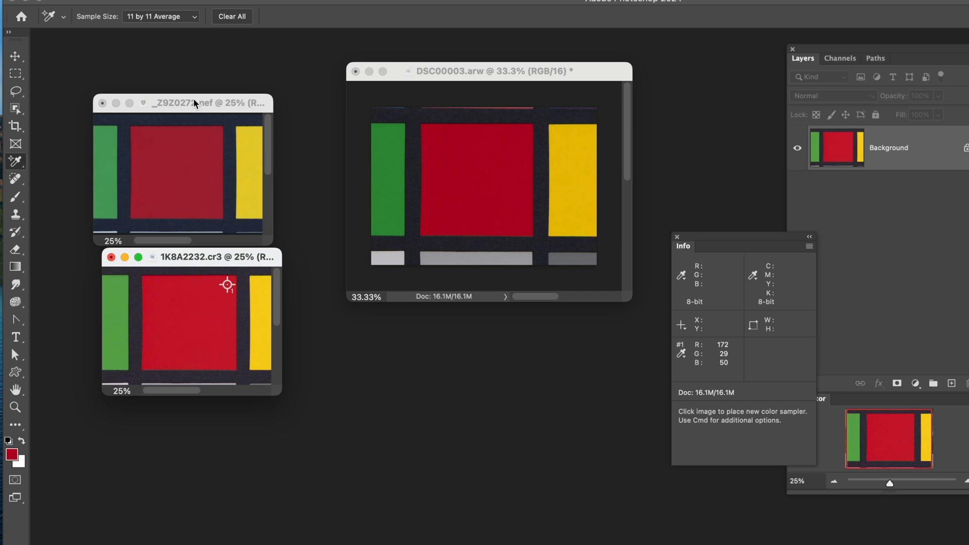
{"action": "left_click", "coordinate": [216, 137]}
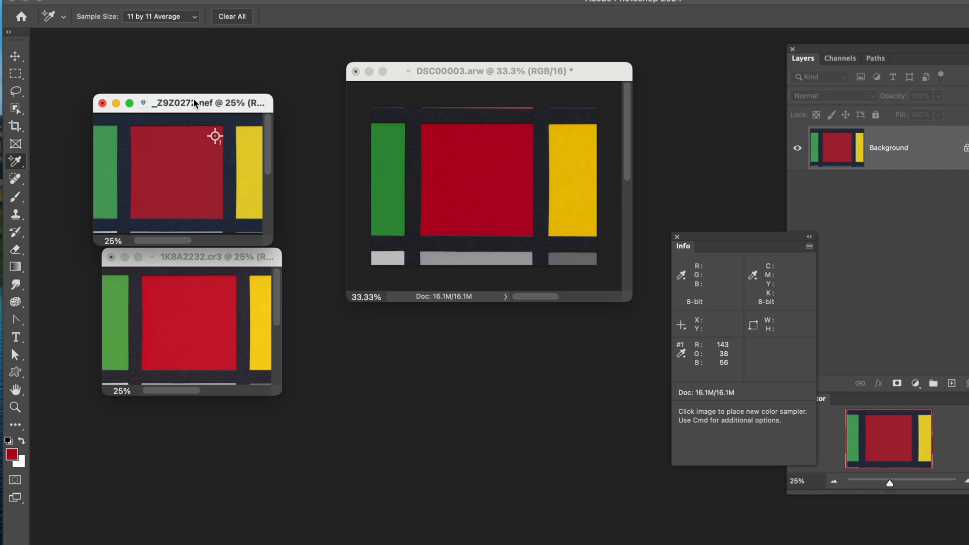
{"action": "mouse_move", "coordinate": [189, 271]}
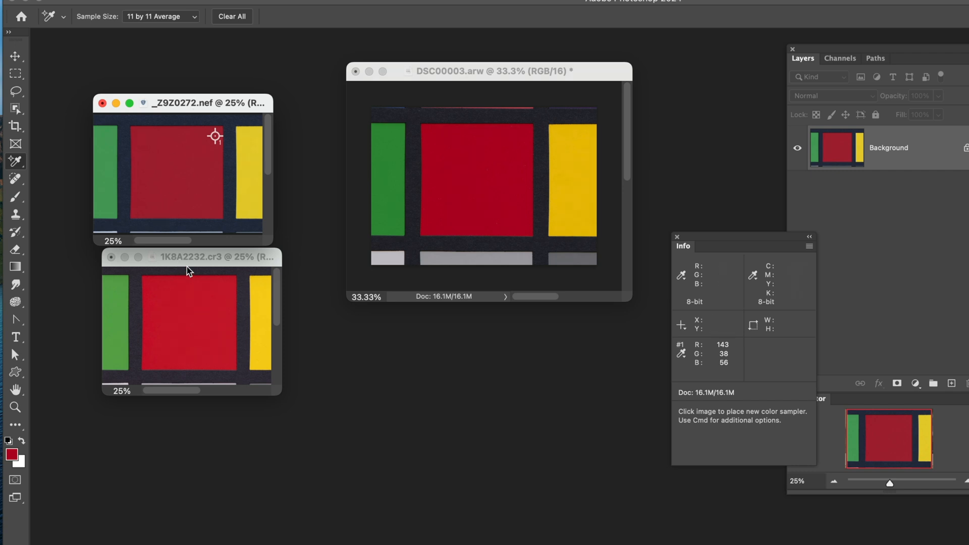
{"action": "left_click", "coordinate": [226, 285]}
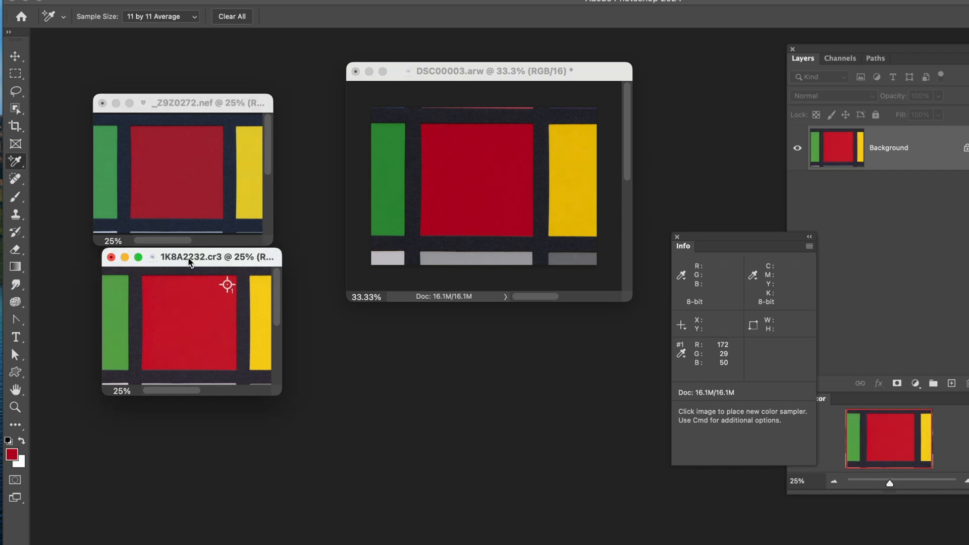
{"action": "left_click", "coordinate": [489, 70]}
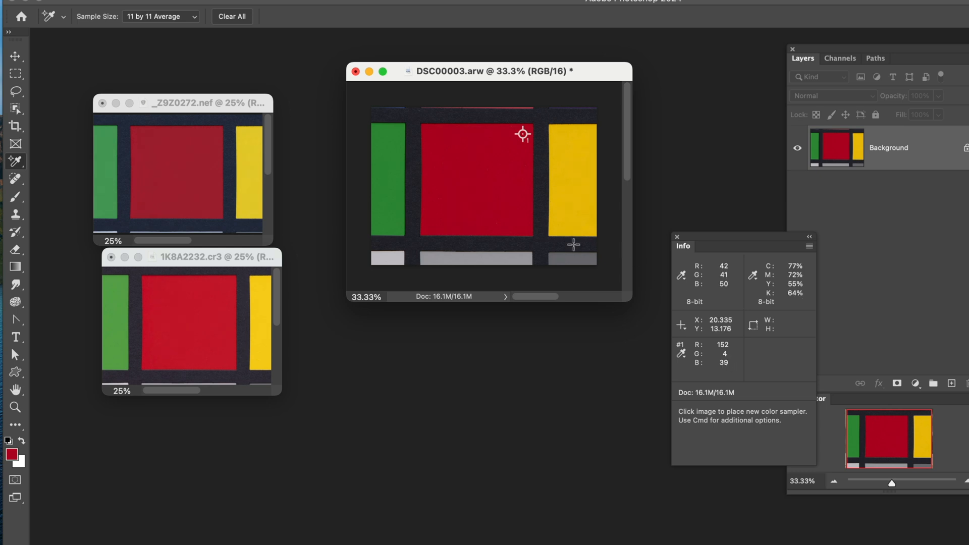
{"action": "mouse_move", "coordinate": [506, 229]}
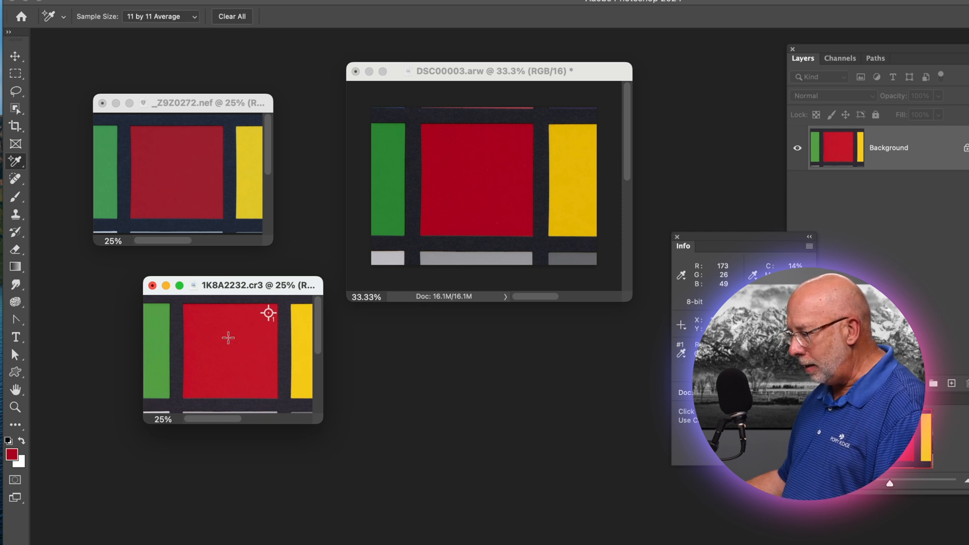
{"action": "mouse_move", "coordinate": [500, 168]}
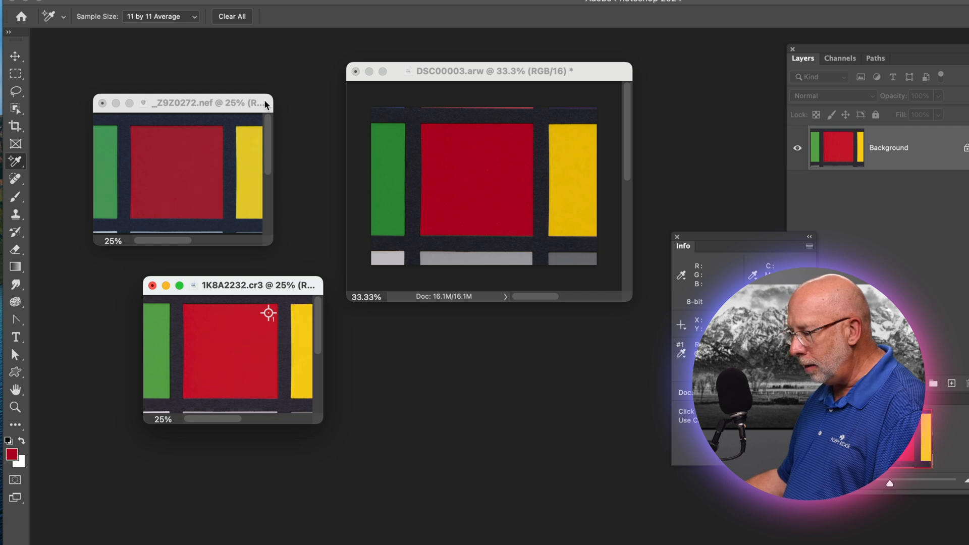
{"action": "left_click", "coordinate": [204, 103]}
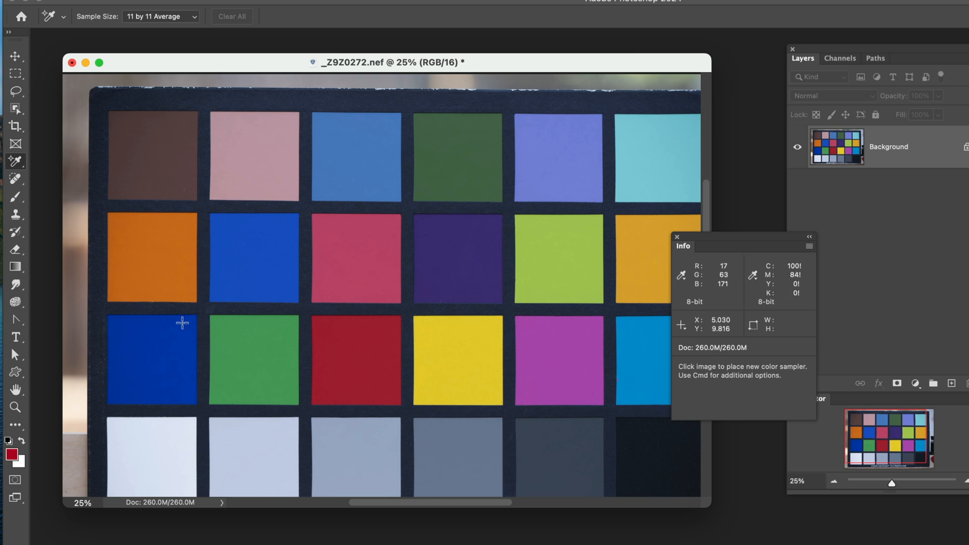
{"action": "mouse_move", "coordinate": [186, 324]}
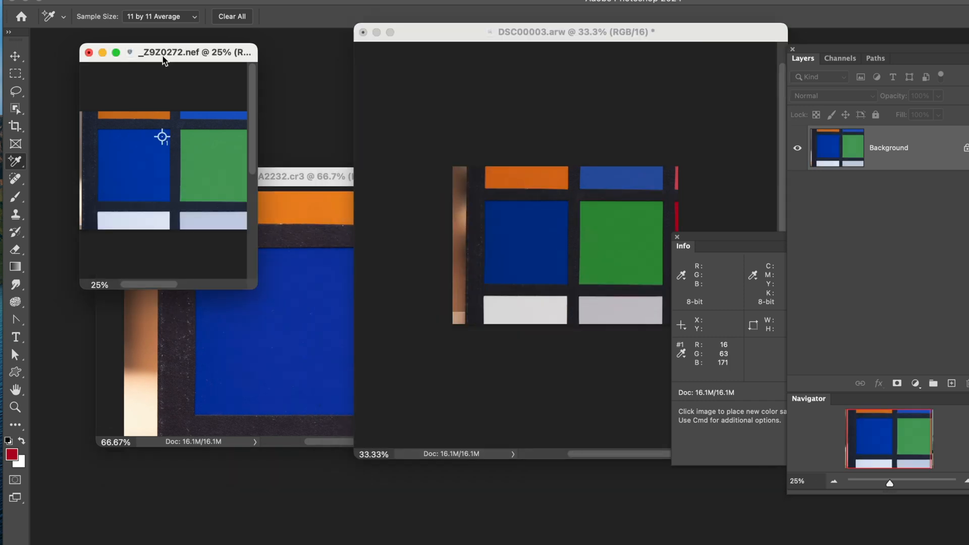
{"action": "mouse_move", "coordinate": [172, 60]}
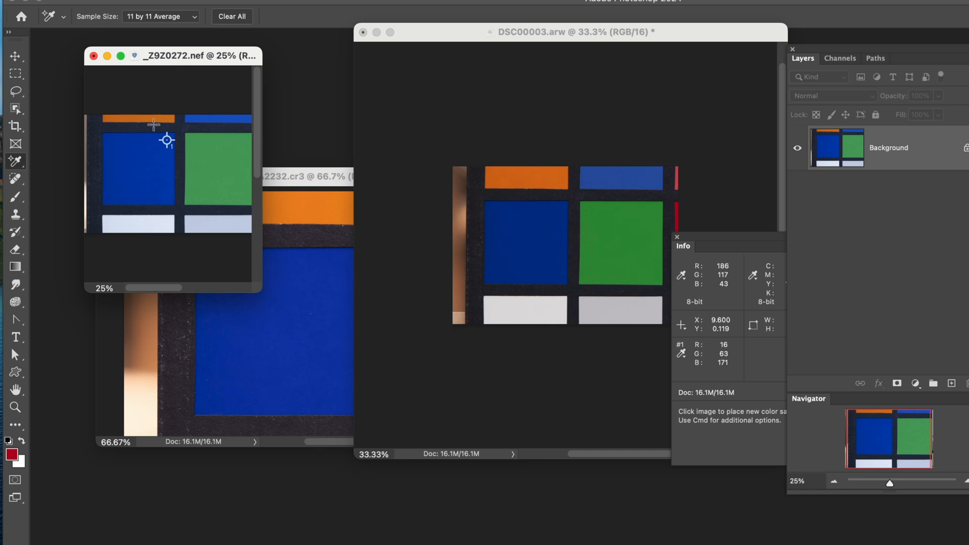
- Sample the Sony blue patch (0/51/136) and move its window to uncover the Canon image
{"action": "left_click", "coordinate": [167, 140]}
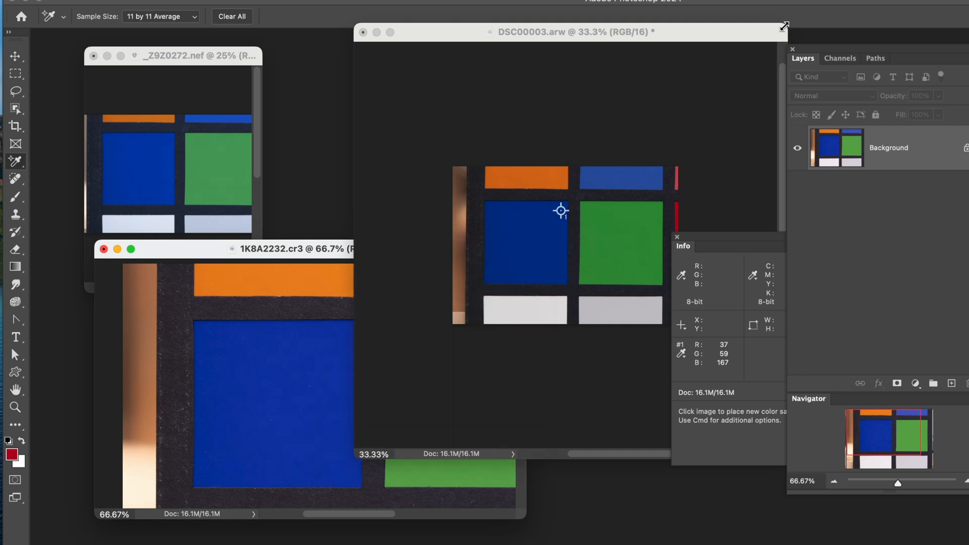
{"action": "left_click_drag", "start_coordinate": [559, 32], "coordinate": [511, 139]}
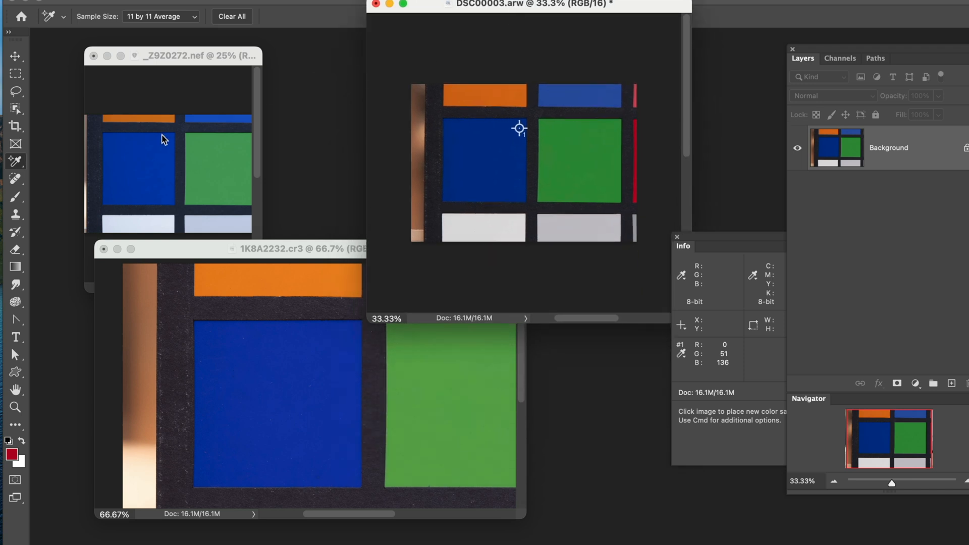
{"action": "mouse_move", "coordinate": [142, 193]}
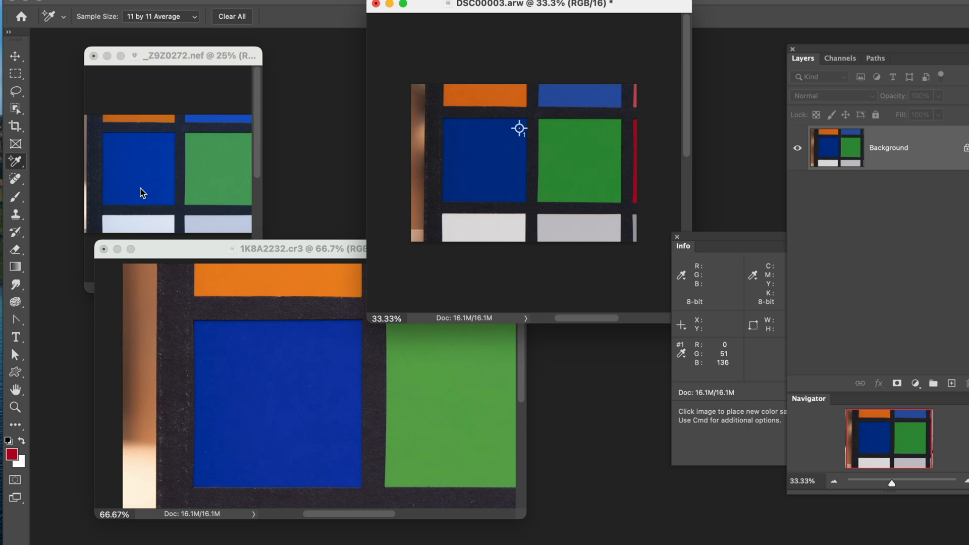
{"action": "mouse_move", "coordinate": [227, 199]}
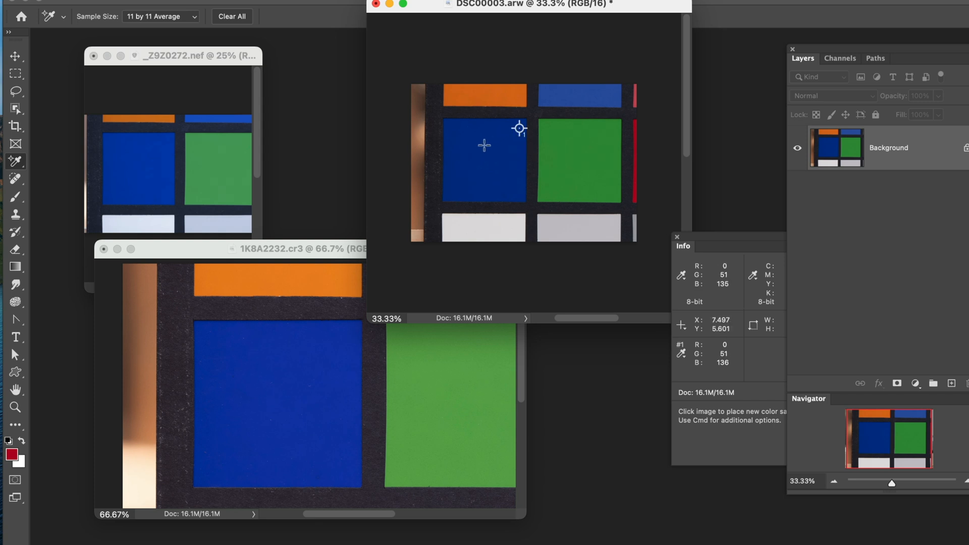
{"action": "mouse_move", "coordinate": [474, 148]}
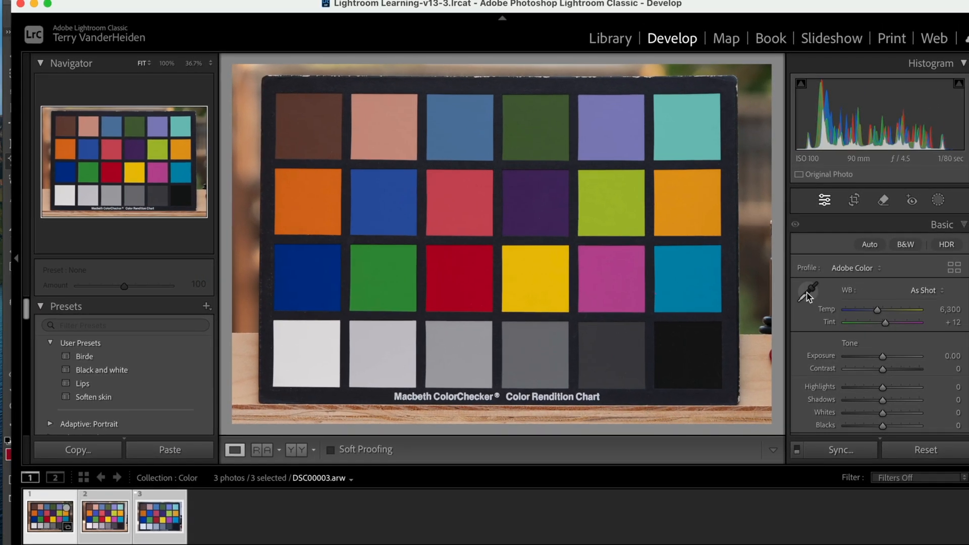
- Set the Sony photo's white balance with the WB Selector from the chart's mid-gray patch
{"action": "left_click", "coordinate": [808, 290]}
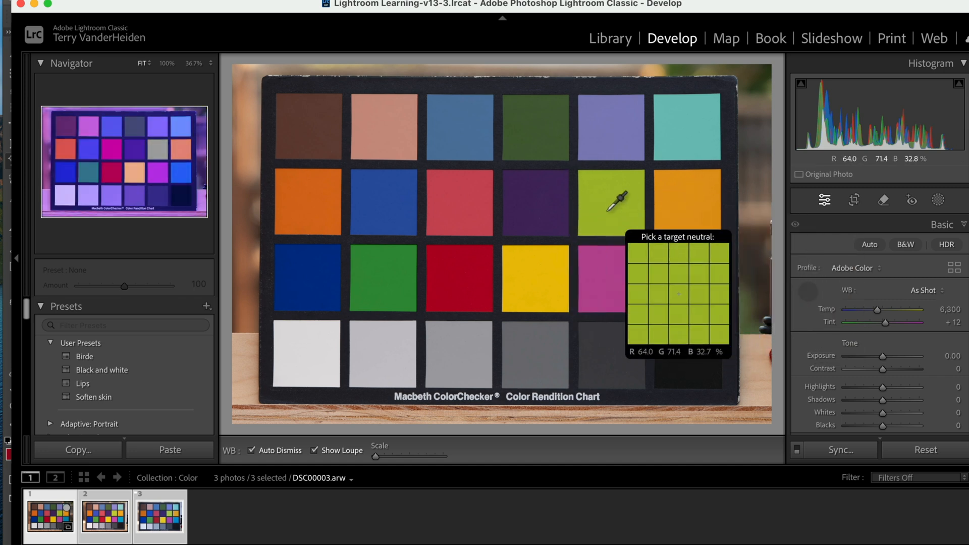
{"action": "left_click", "coordinate": [611, 271]}
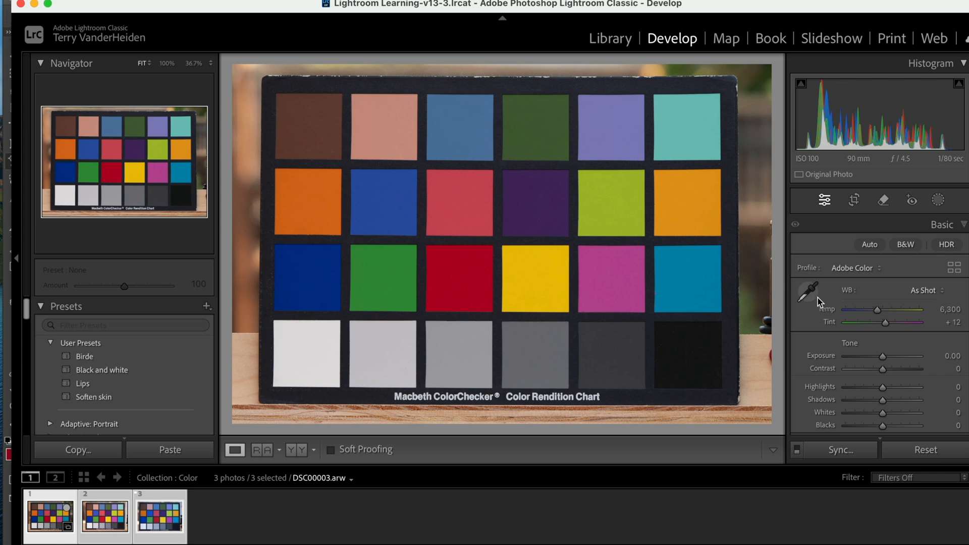
{"action": "left_click", "coordinate": [808, 289]}
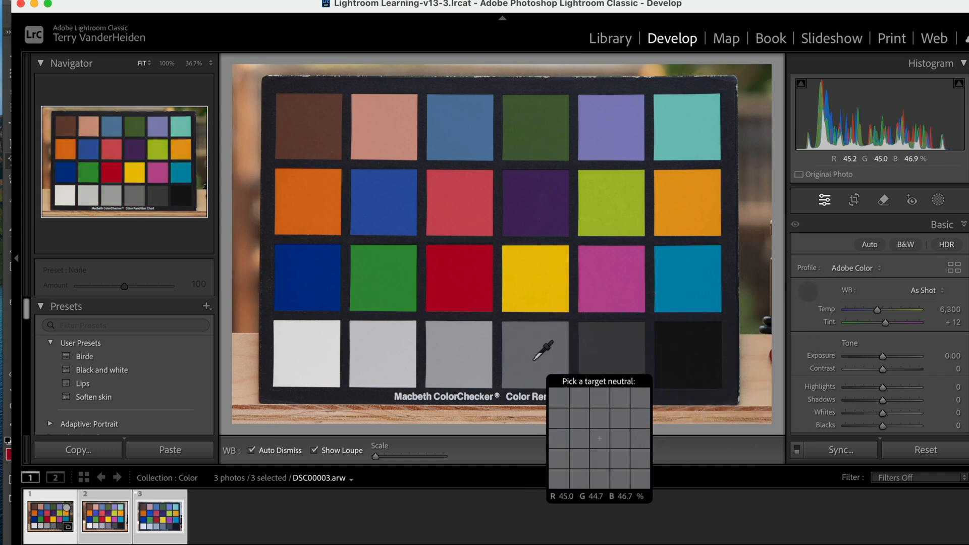
{"action": "left_click", "coordinate": [535, 355]}
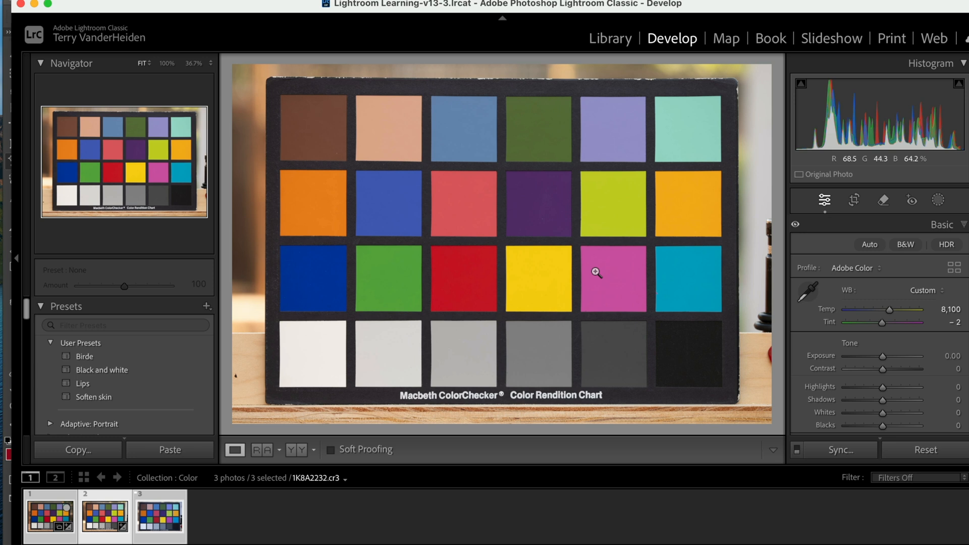
- White-balance the Nikon _Z9Z0272.nef from the gray patch, giving custom 7300 temperature and +10 tint
{"action": "left_click", "coordinate": [158, 514]}
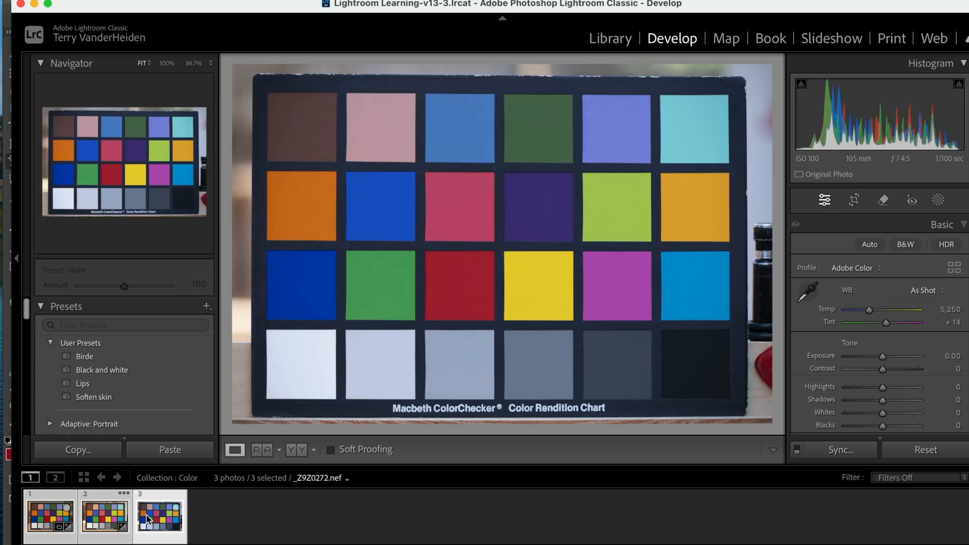
{"action": "left_click", "coordinate": [807, 290]}
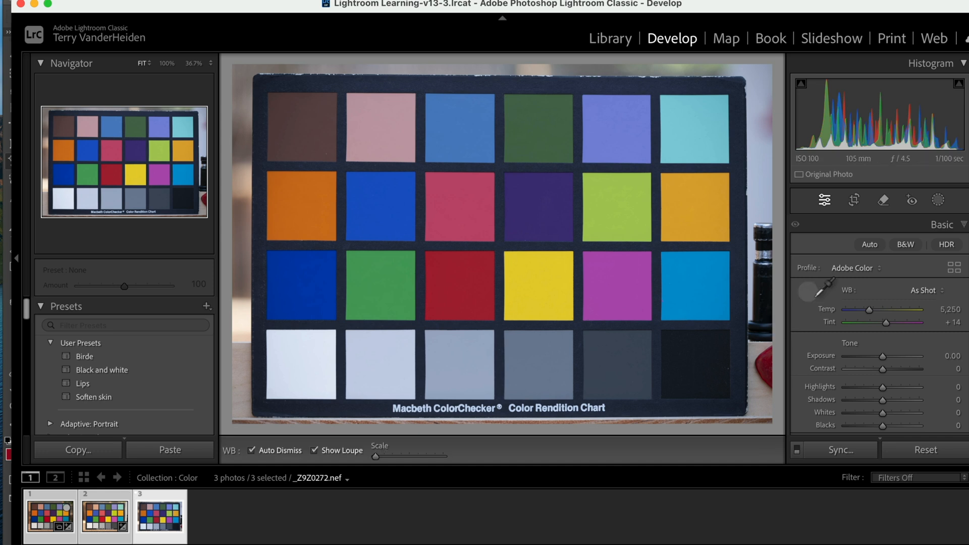
{"action": "left_click", "coordinate": [807, 289]}
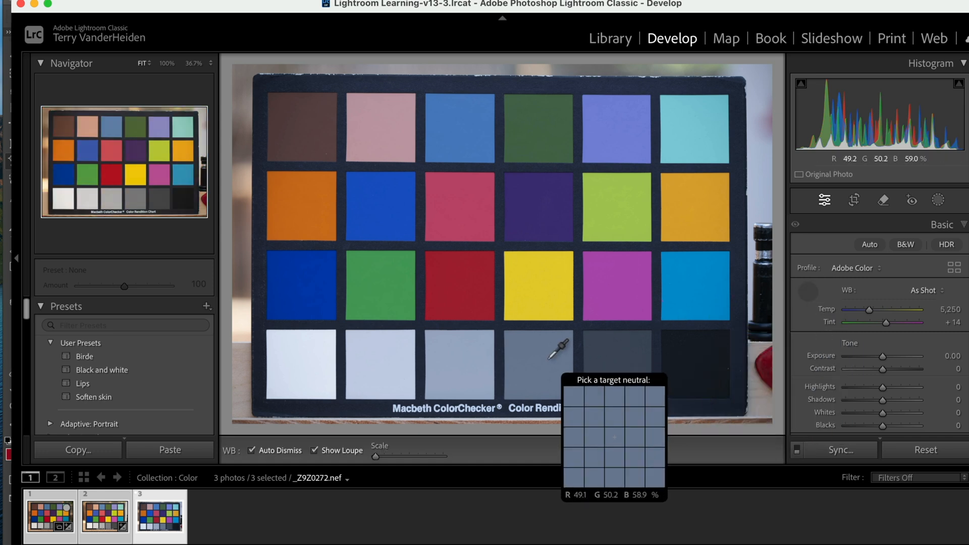
{"action": "left_click", "coordinate": [550, 361]}
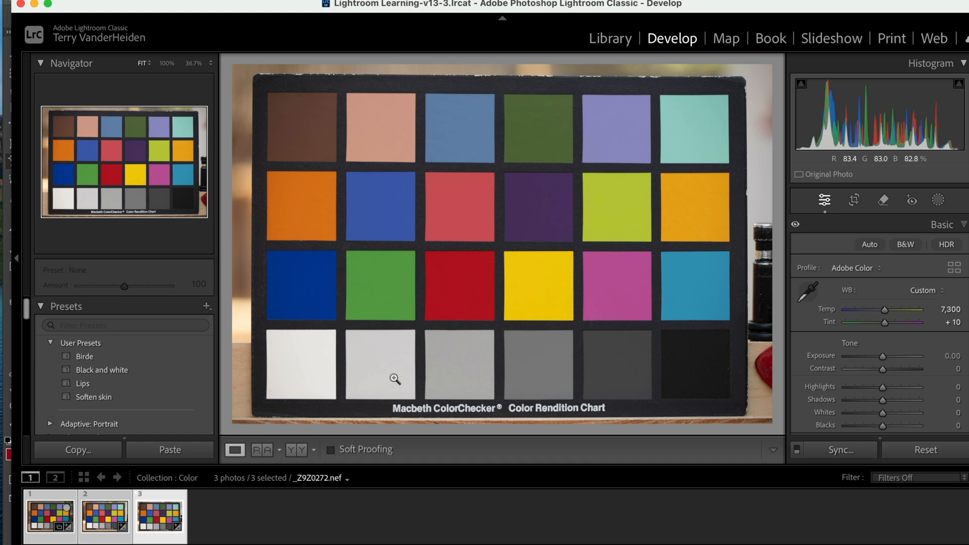
- Return to the first filmstrip image and view all three charts together in Library
{"action": "left_click", "coordinate": [49, 516]}
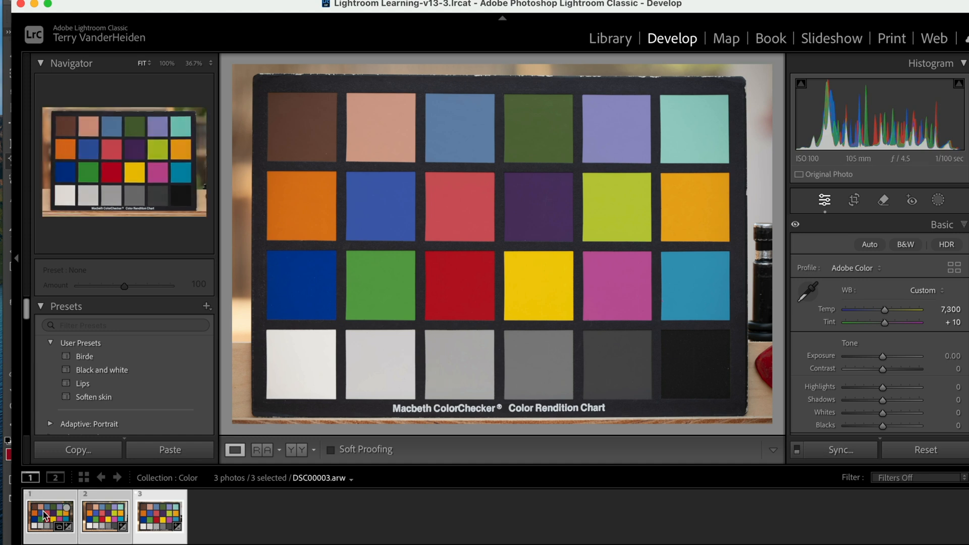
{"action": "left_click", "coordinate": [609, 38]}
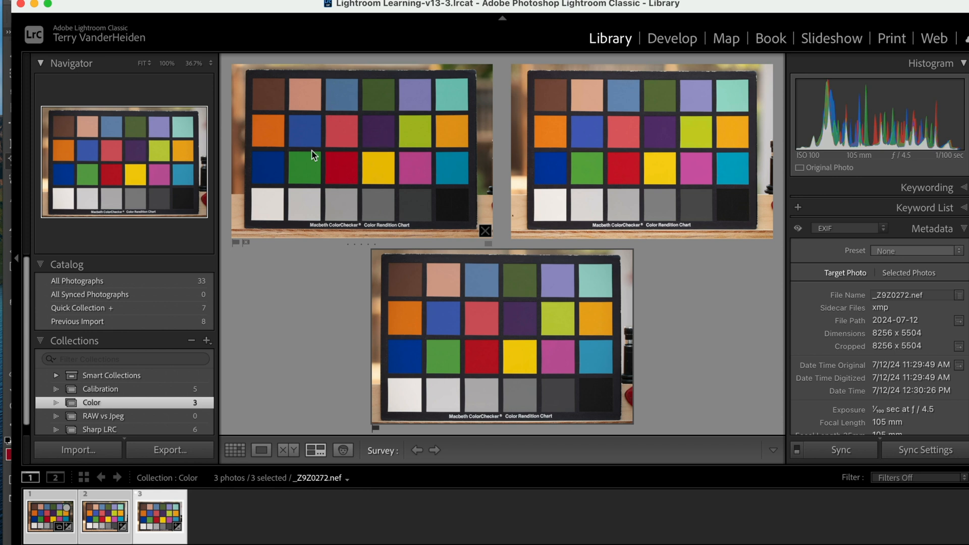
{"action": "mouse_move", "coordinate": [334, 148]}
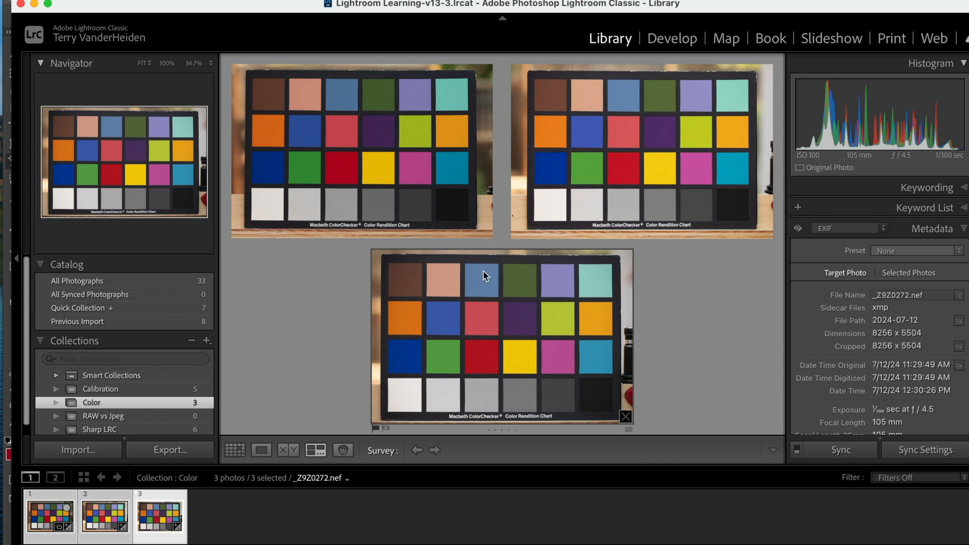
{"action": "mouse_move", "coordinate": [524, 326]}
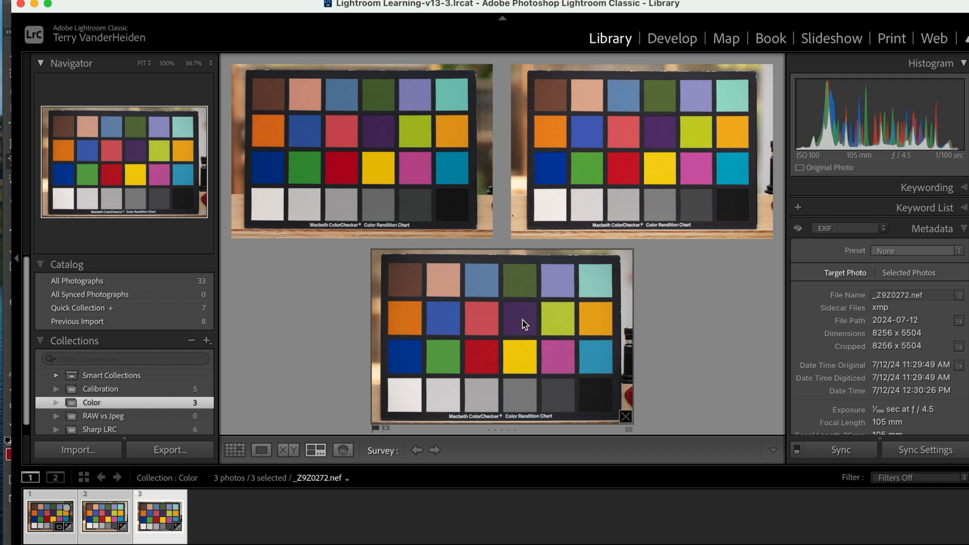